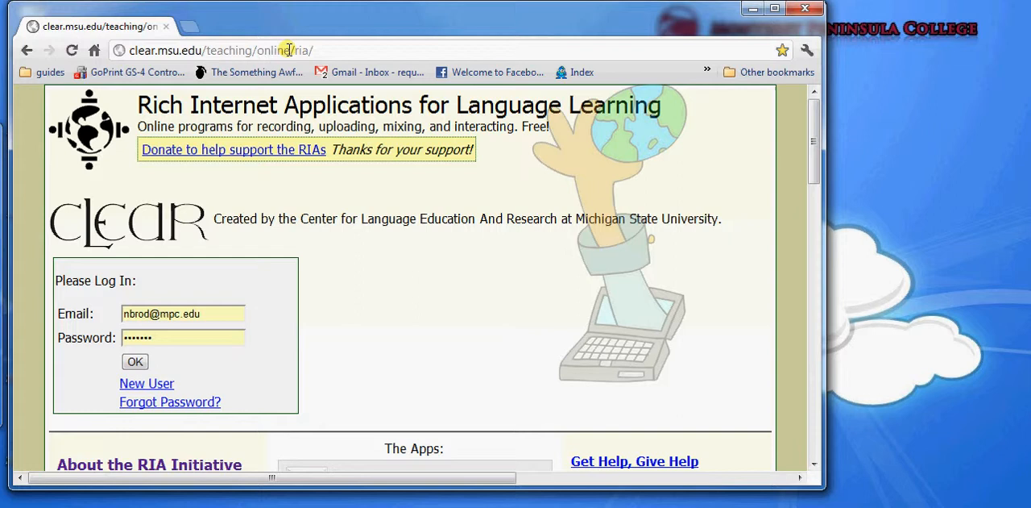
mouse_move(320, 48)
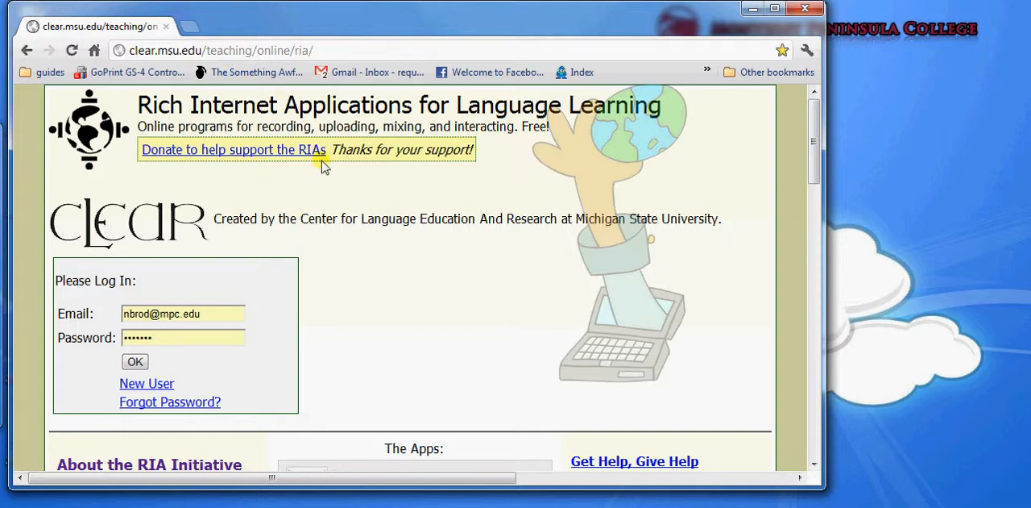
mouse_move(304, 213)
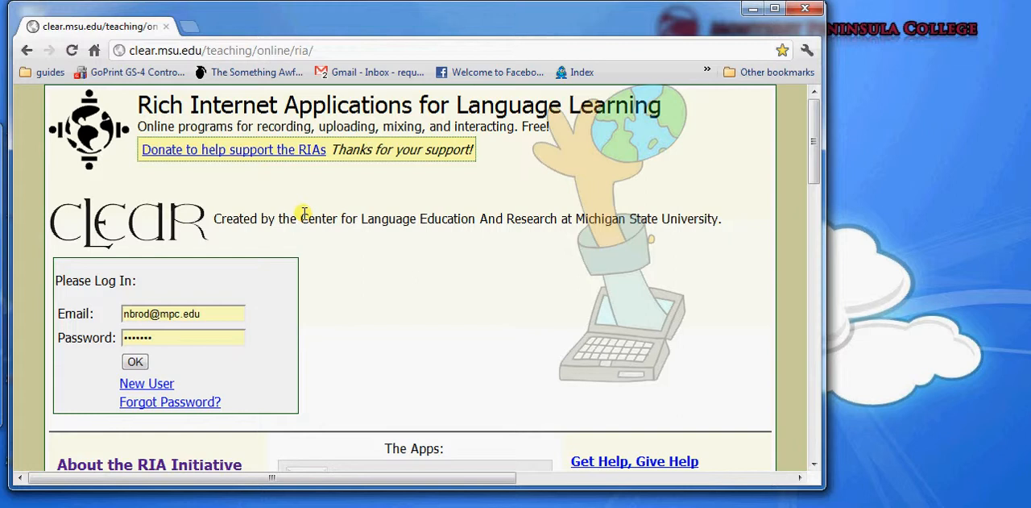
mouse_move(218, 220)
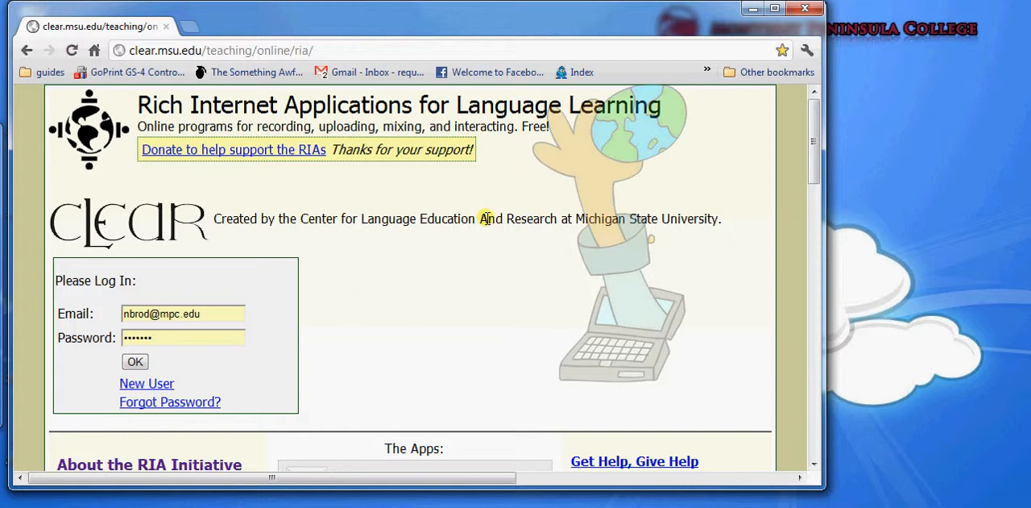
Step: Scroll the homepage down until The Apps column with Audio Dropboxes 2.1, Broadcasts and Conversations shows
scroll(down, 3)
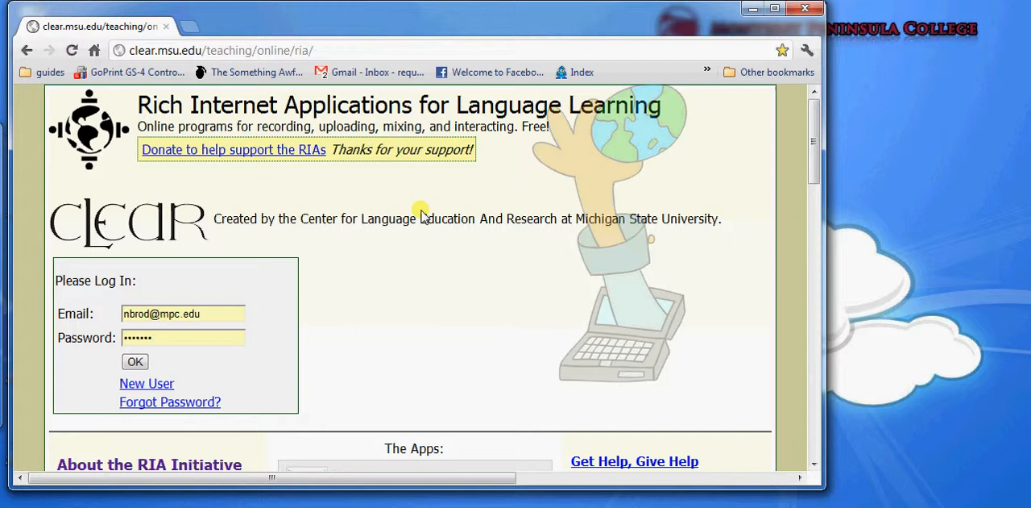
mouse_move(428, 206)
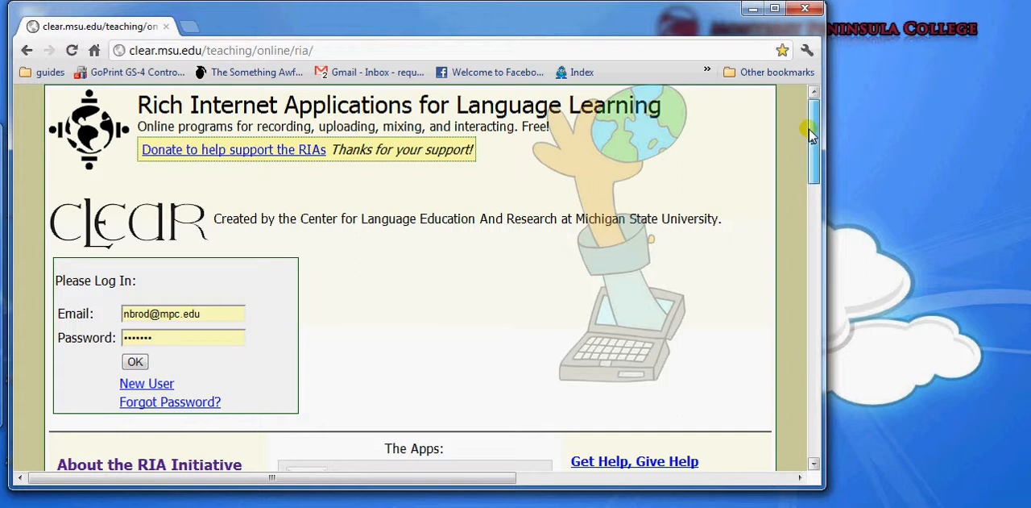
scroll(down, 3)
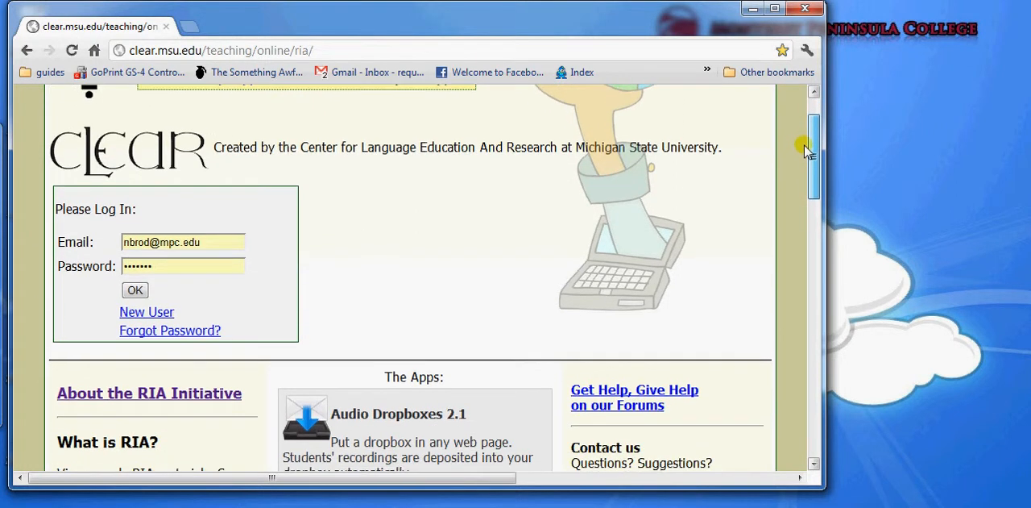
scroll(down, 3)
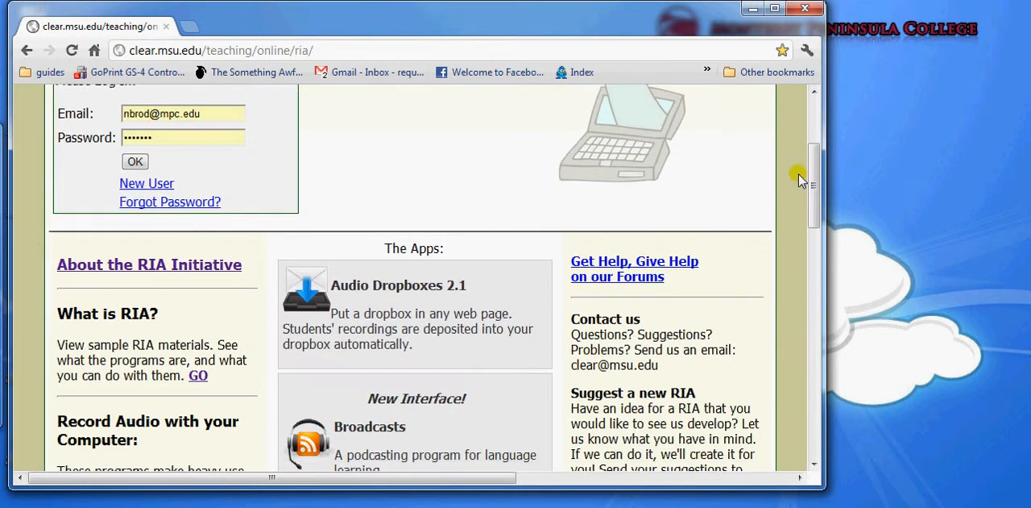
mouse_move(387, 435)
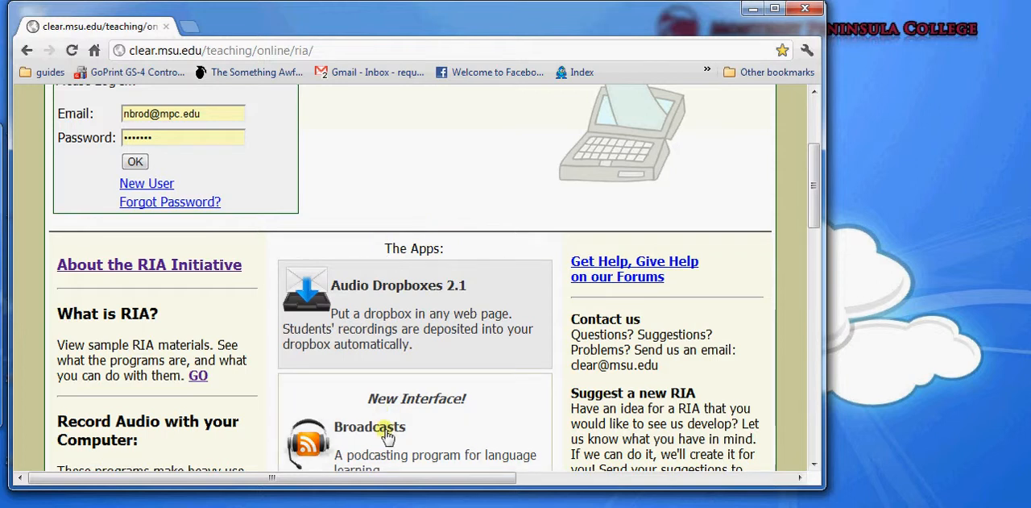
scroll(down, 3)
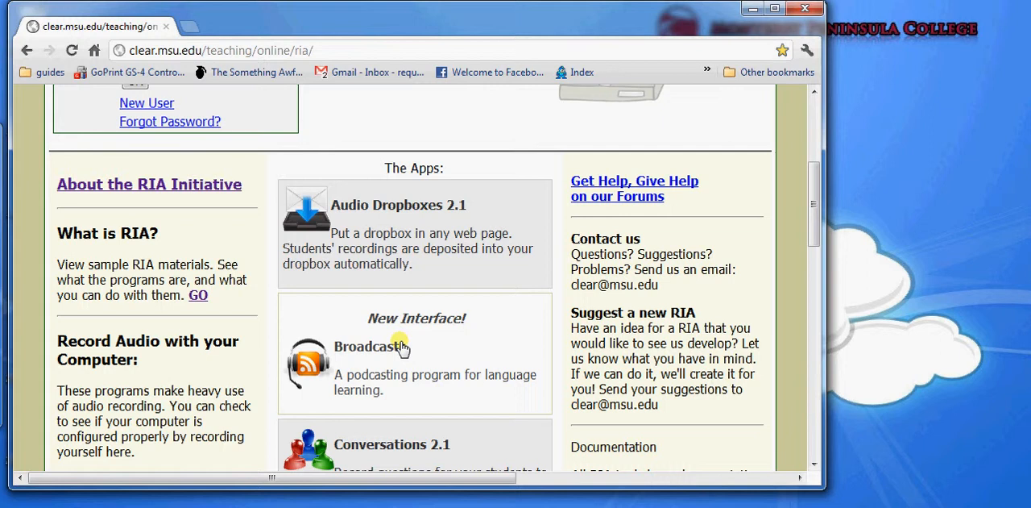
mouse_move(385, 248)
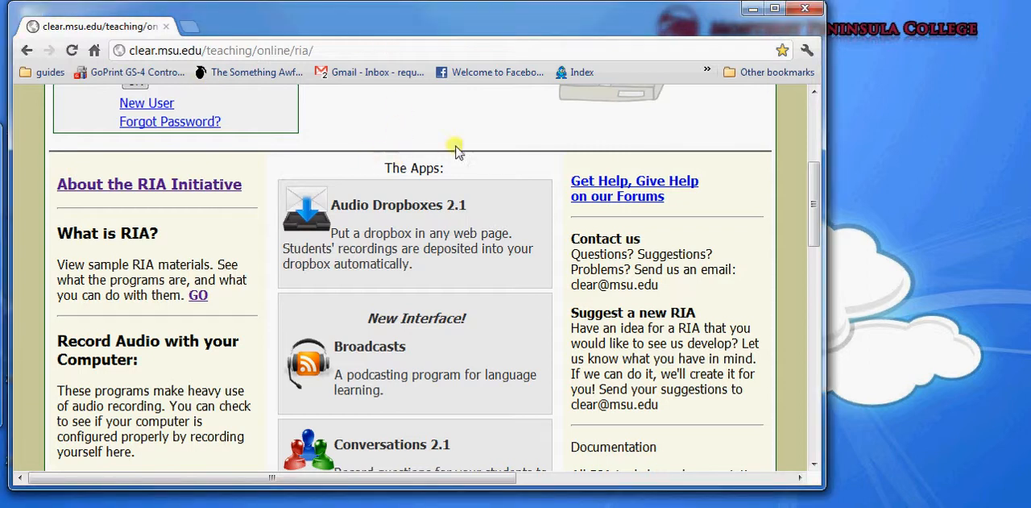
mouse_move(393, 192)
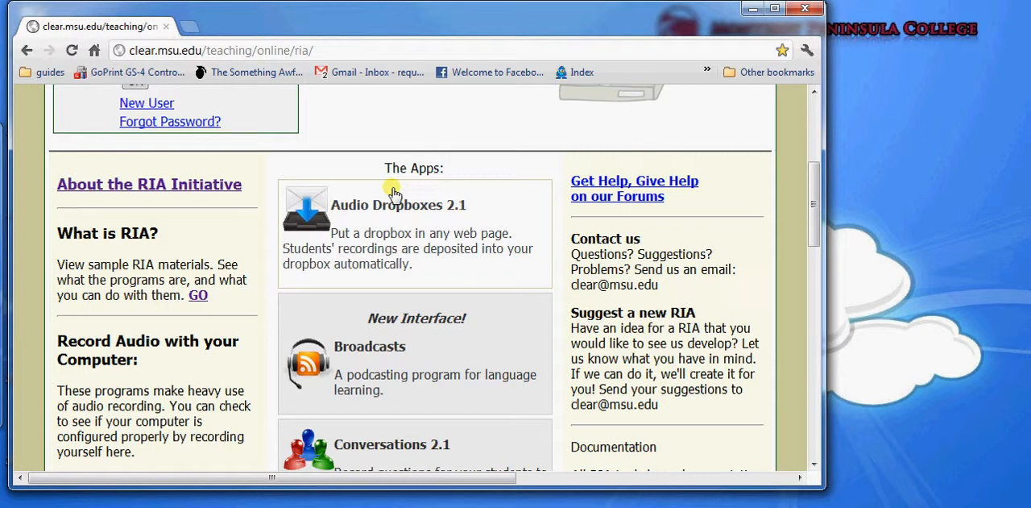
mouse_move(429, 161)
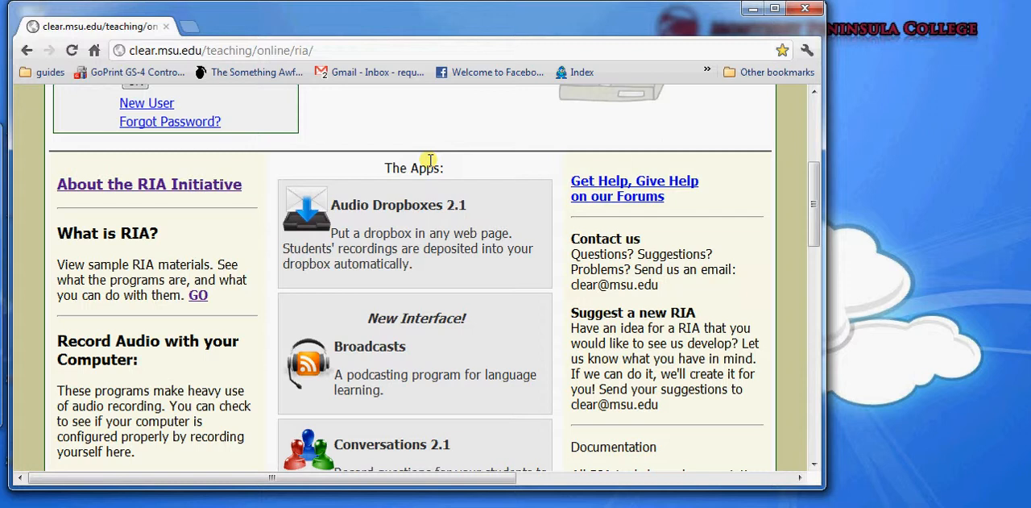
mouse_move(432, 161)
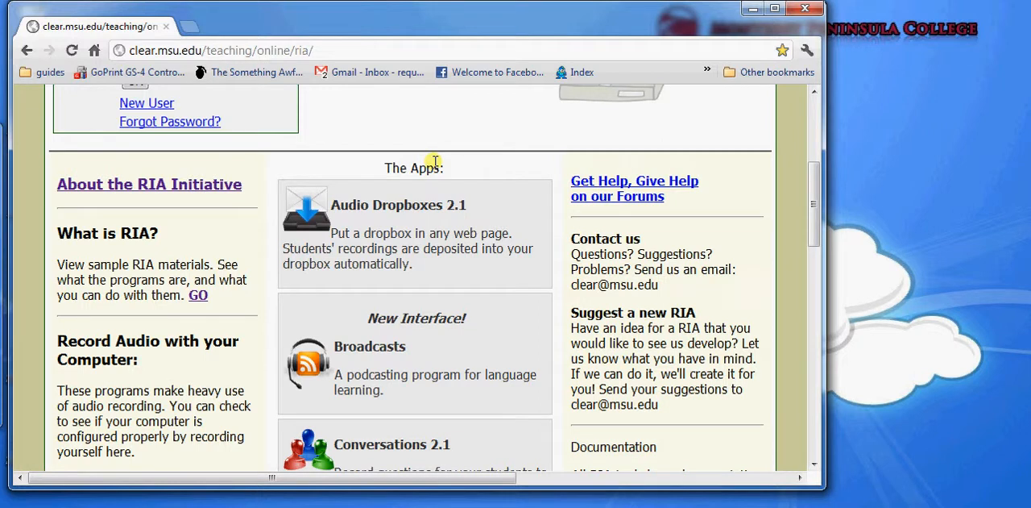
mouse_move(557, 153)
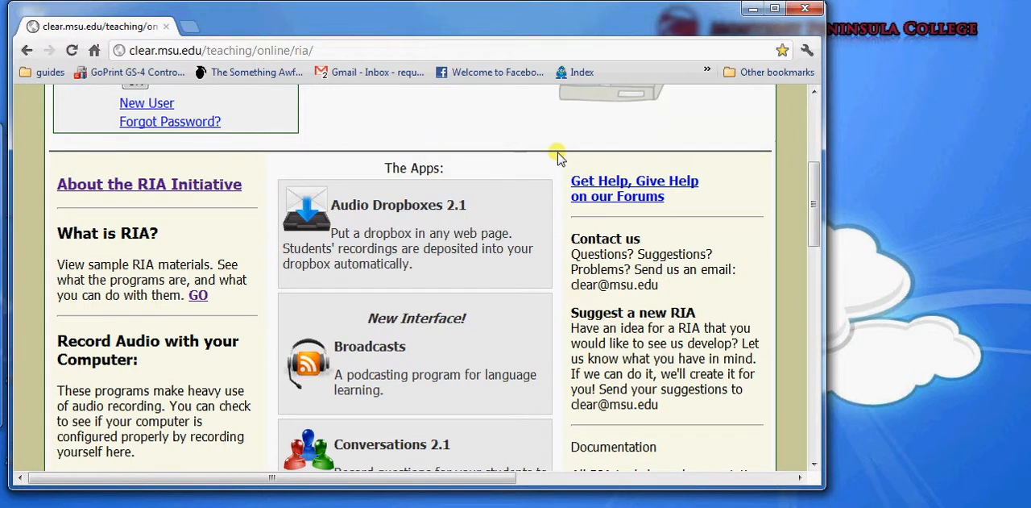
Step: Scroll past Conversations 2.1 to reveal Mashups, QuizBreak! and the Documentation section's Video Tutorials link
scroll(down, 3)
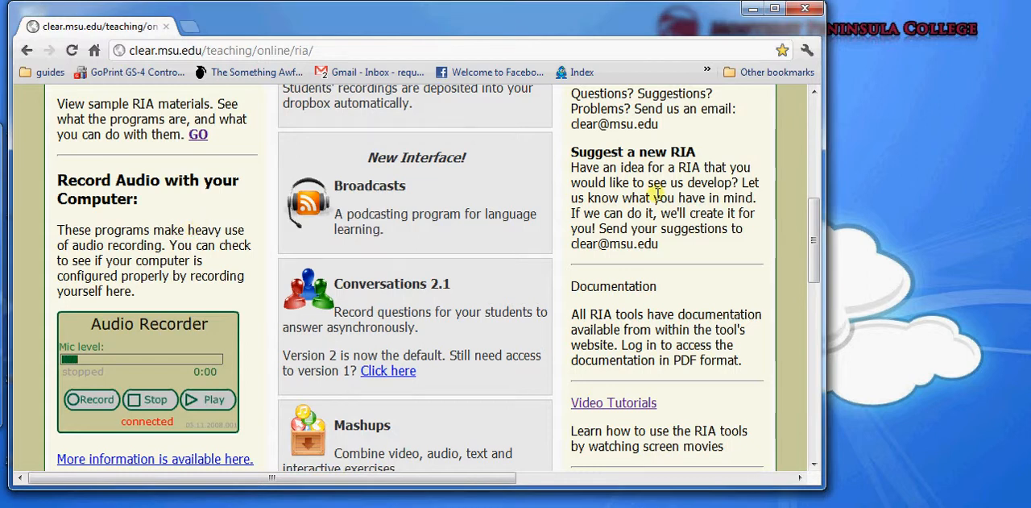
scroll(down, 3)
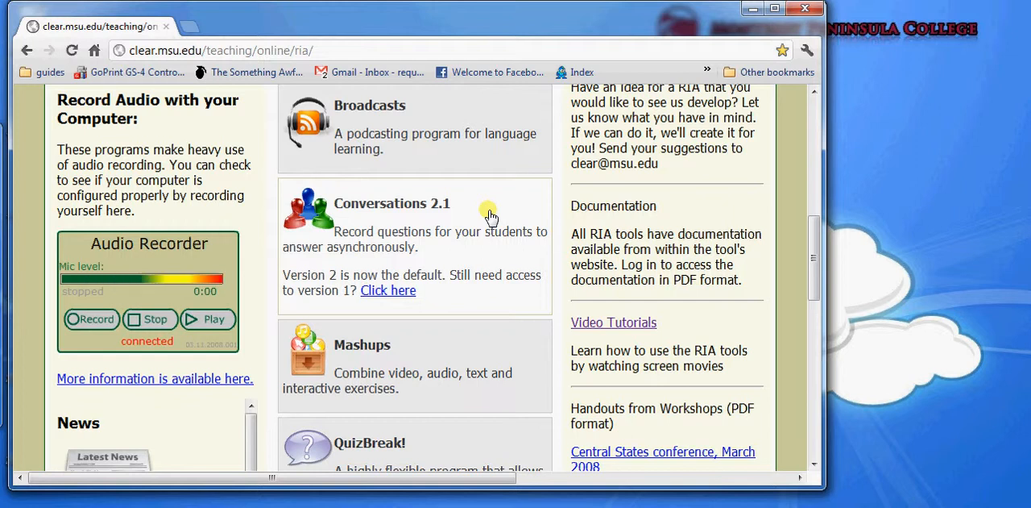
scroll(down, 3)
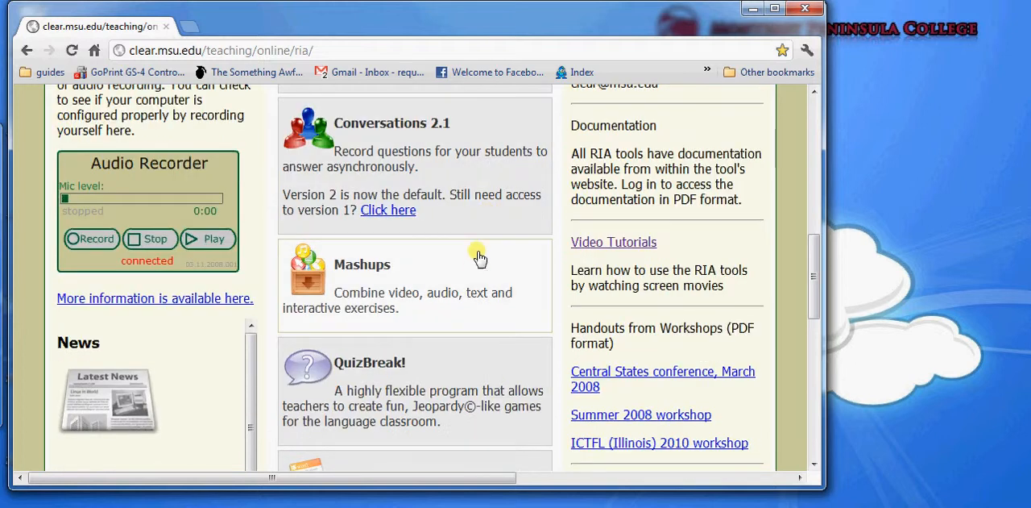
mouse_move(471, 272)
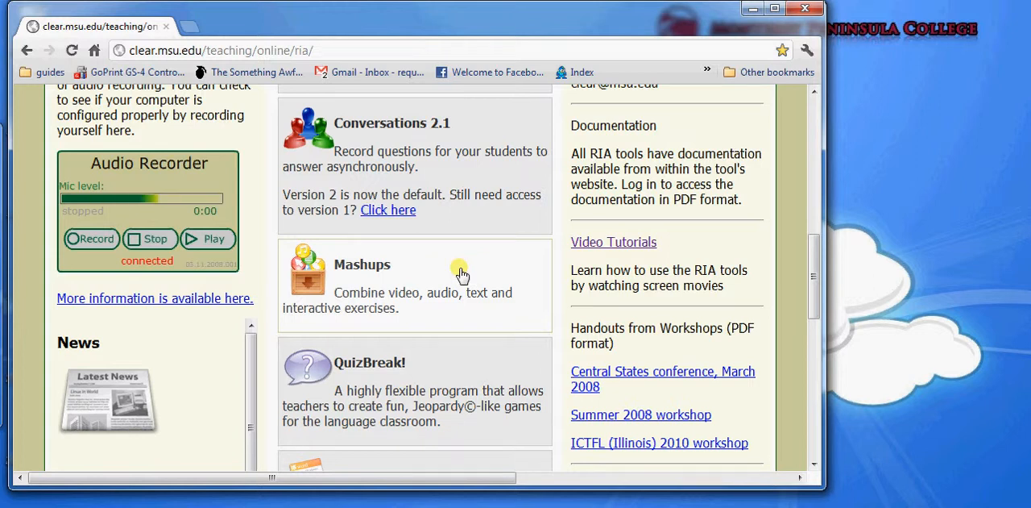
scroll(up, 3)
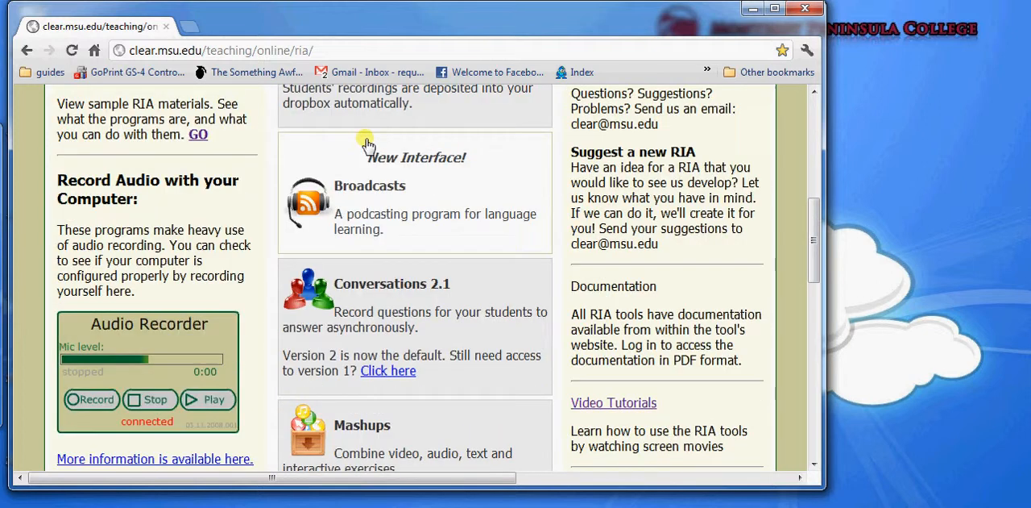
scroll(down, 3)
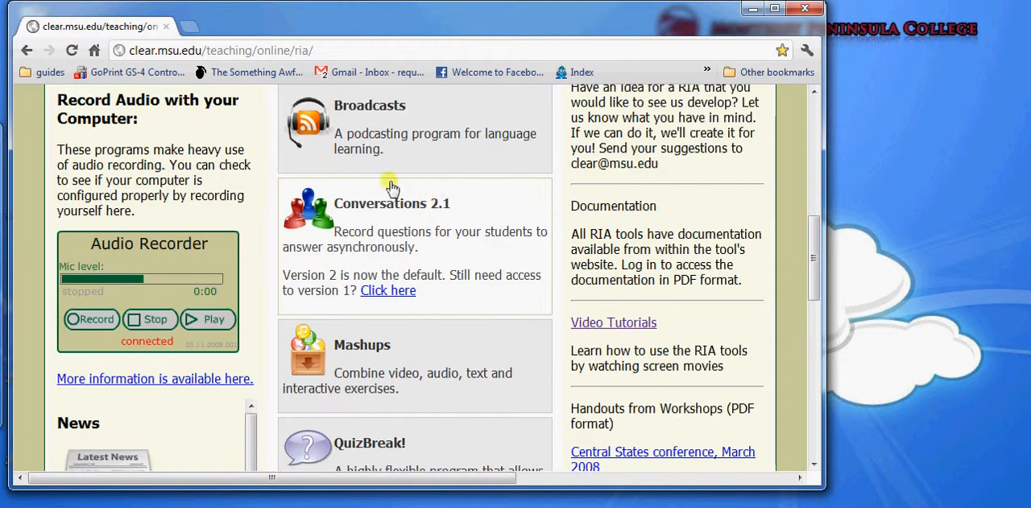
scroll(down, 3)
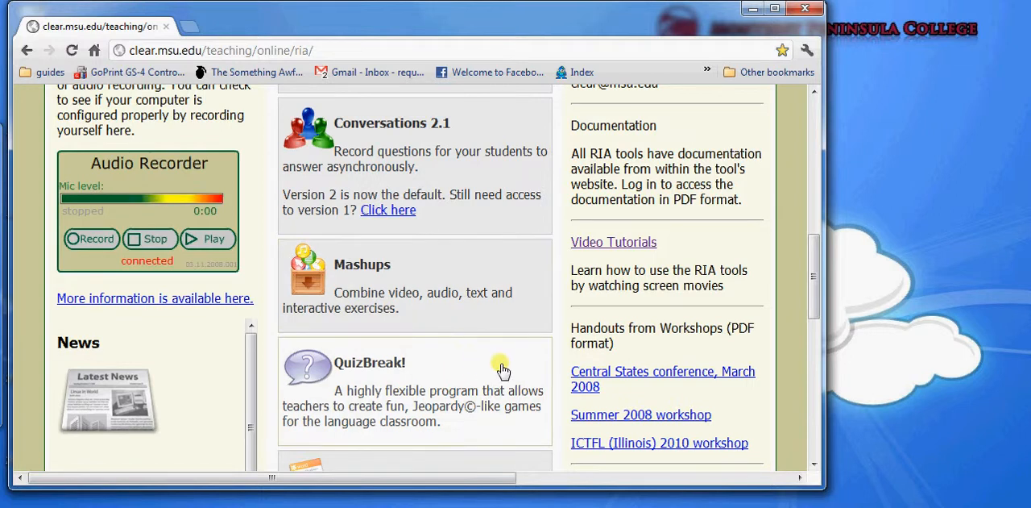
scroll(down, 3)
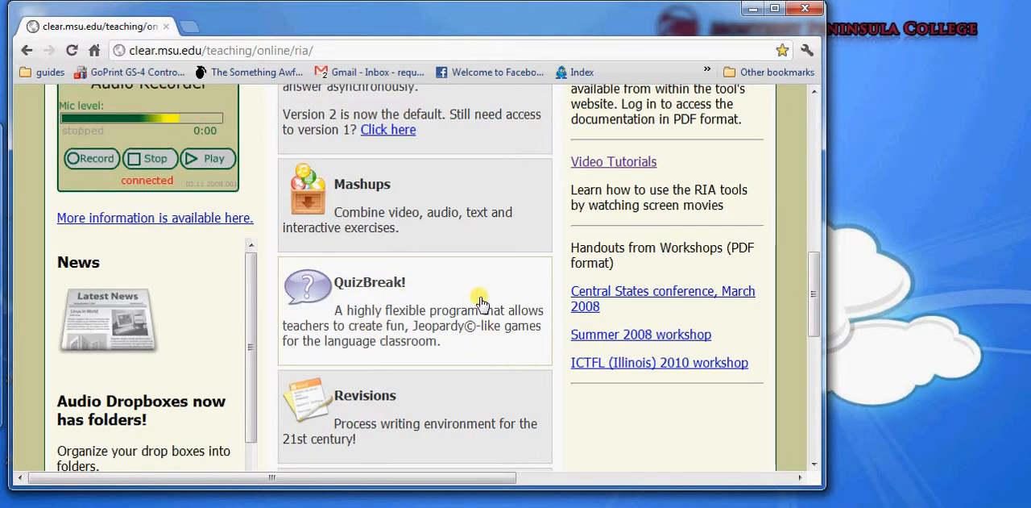
scroll(down, 3)
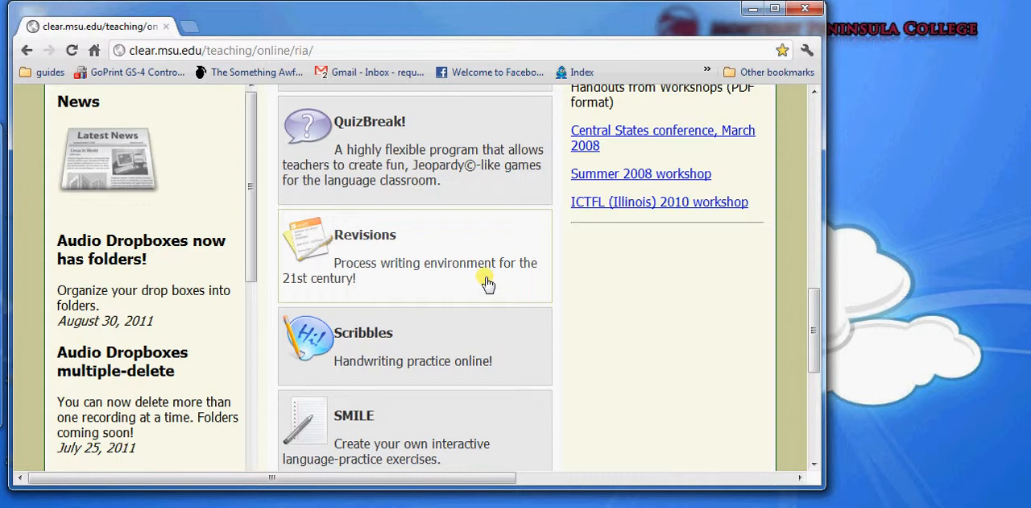
mouse_move(480, 274)
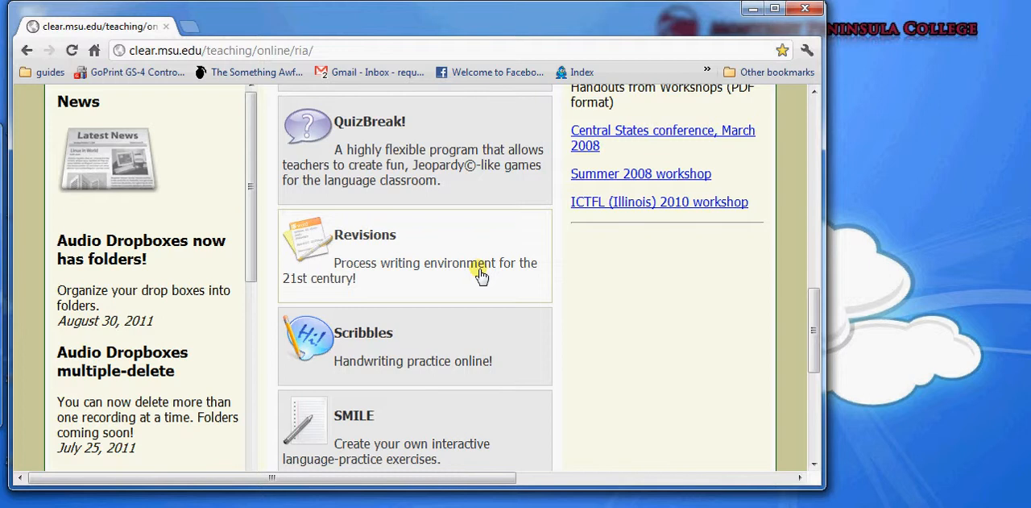
scroll(down, 3)
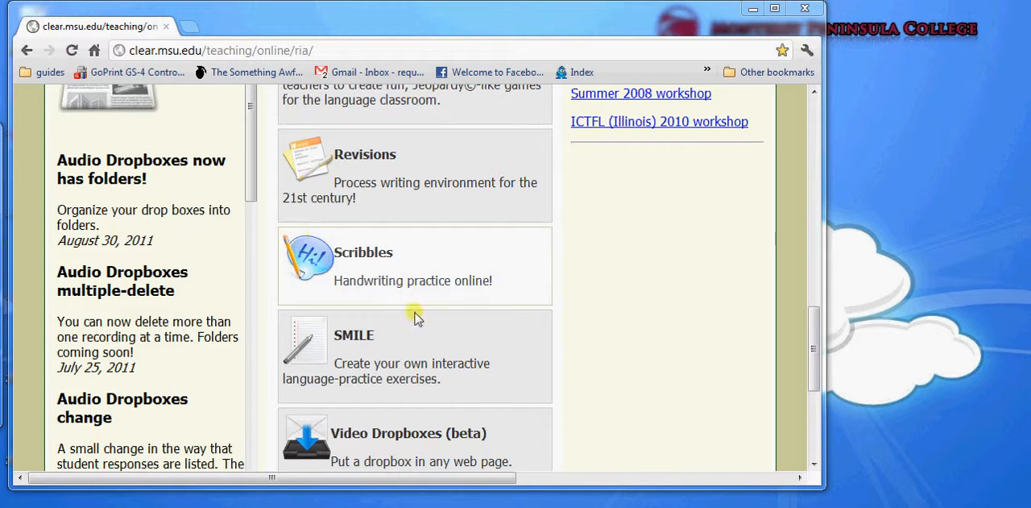
mouse_move(416, 345)
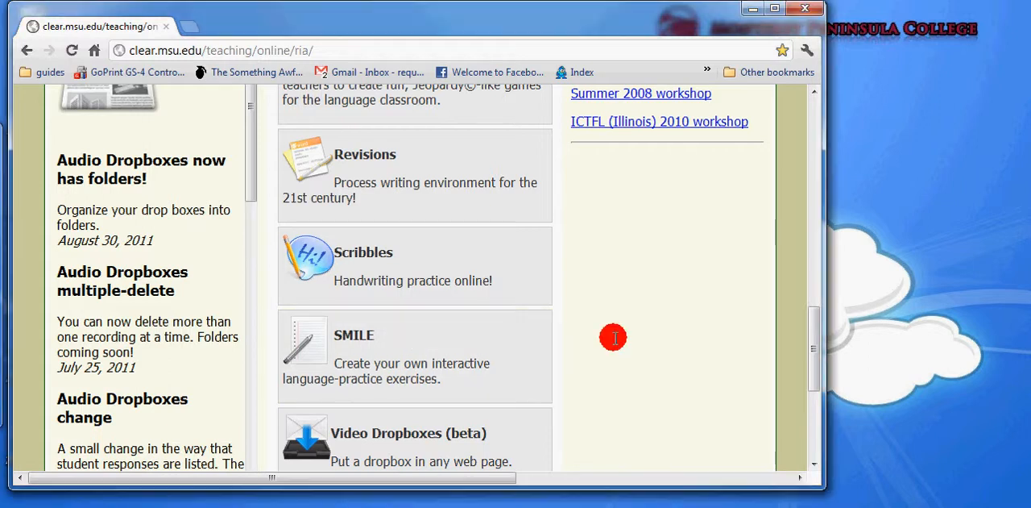
scroll(down, 3)
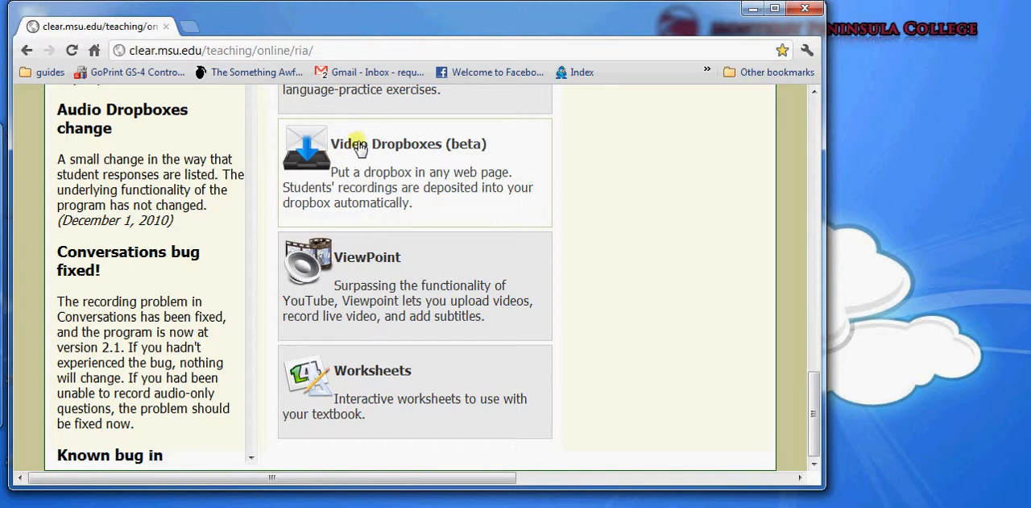
mouse_move(385, 265)
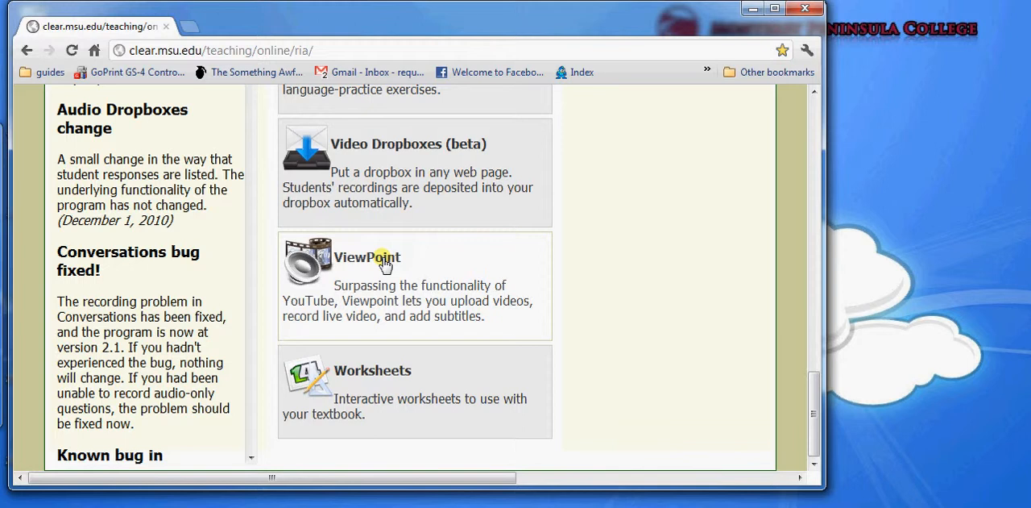
mouse_move(440, 252)
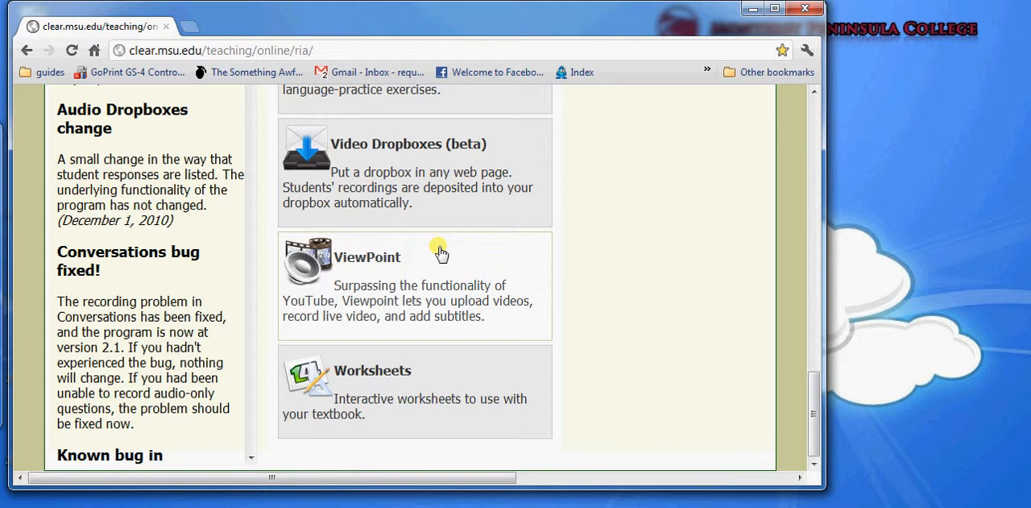
mouse_move(475, 262)
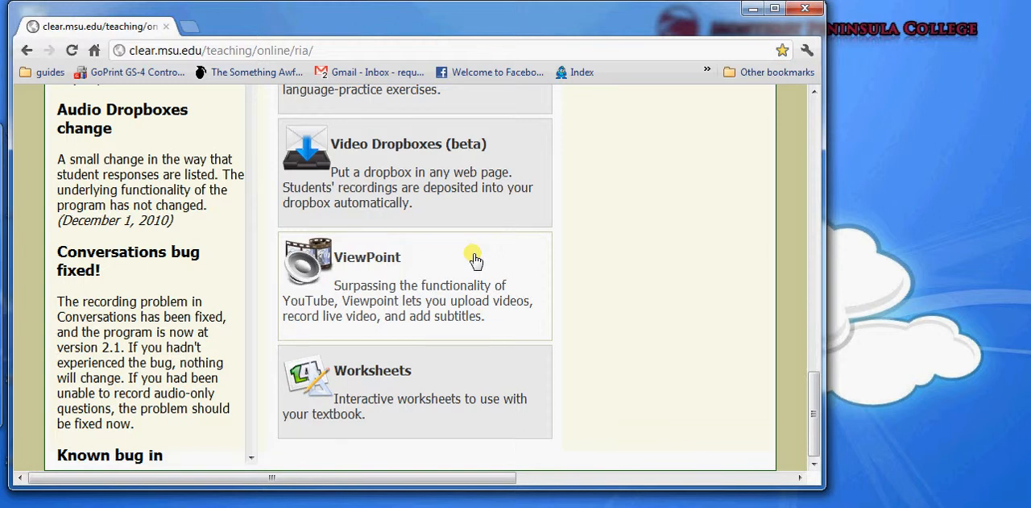
mouse_move(535, 268)
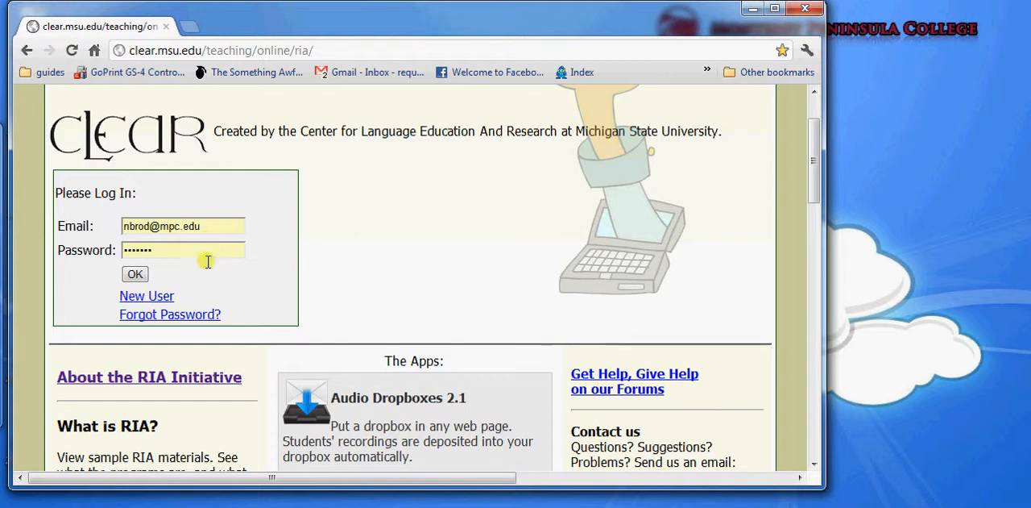
mouse_move(660, 288)
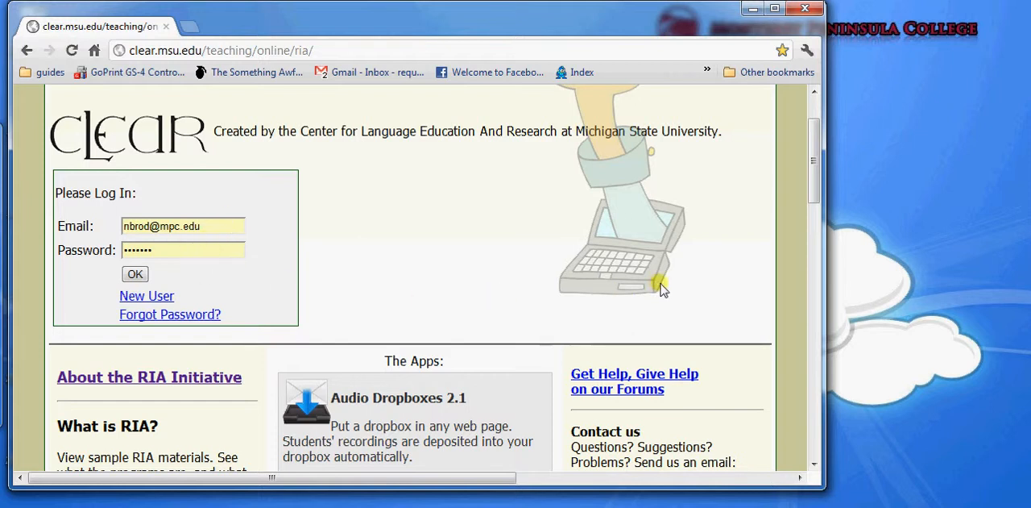
scroll(down, 3)
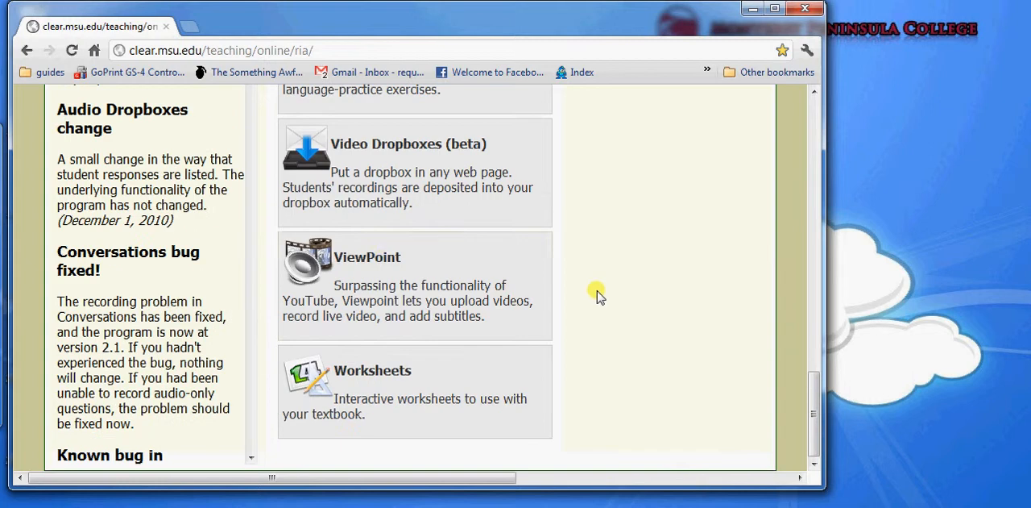
mouse_move(393, 273)
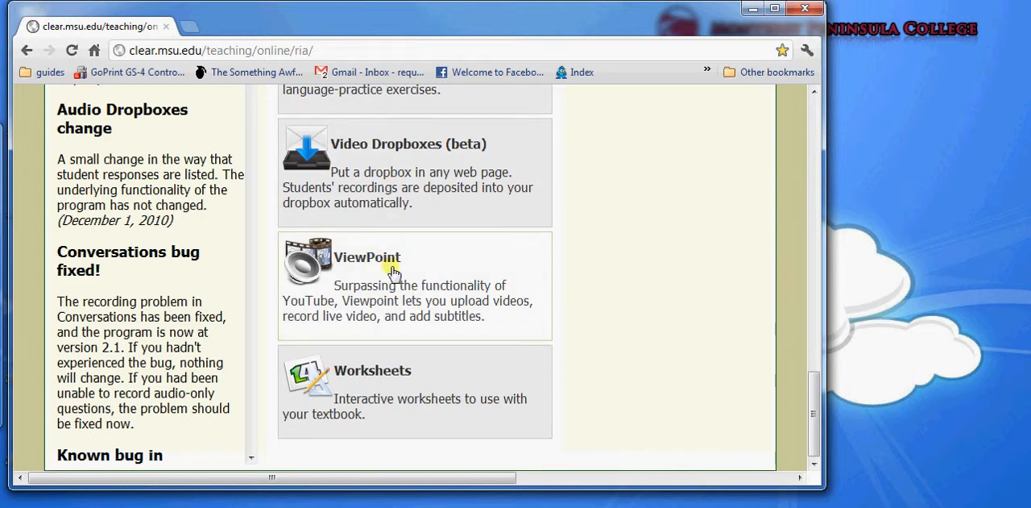
mouse_move(583, 279)
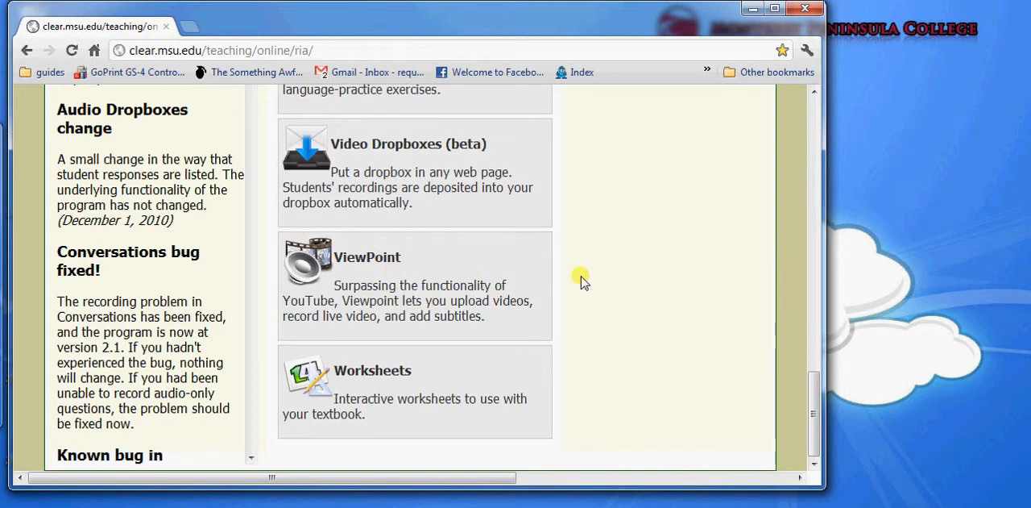
mouse_move(457, 393)
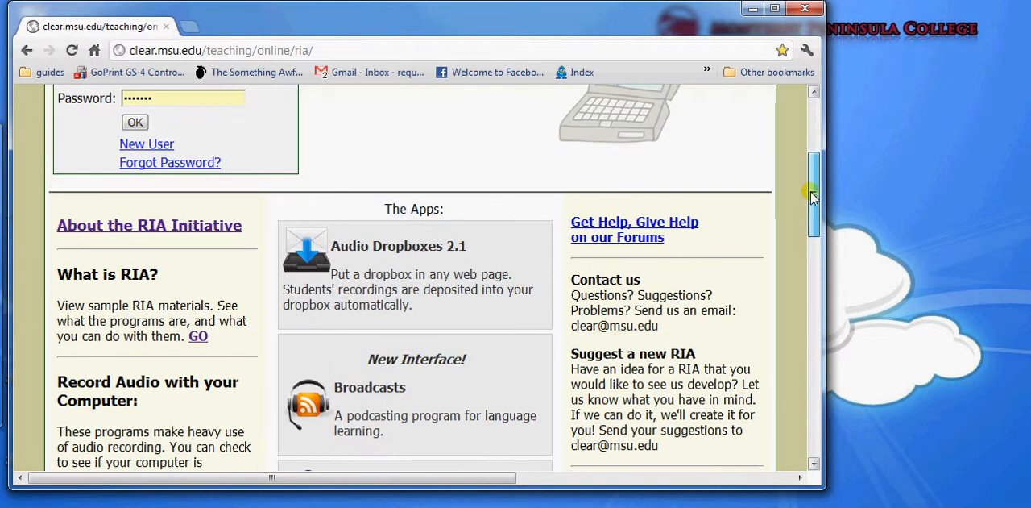
scroll(down, 3)
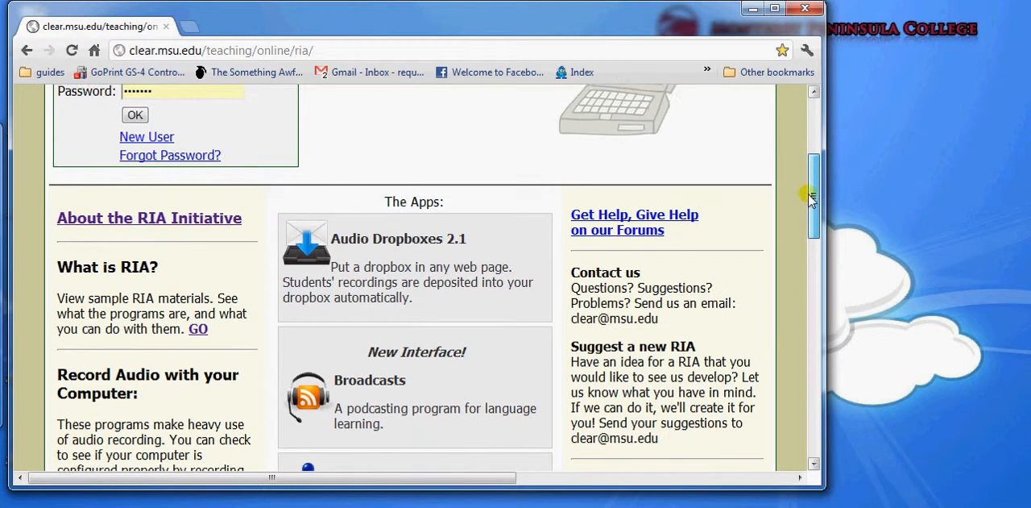
scroll(down, 3)
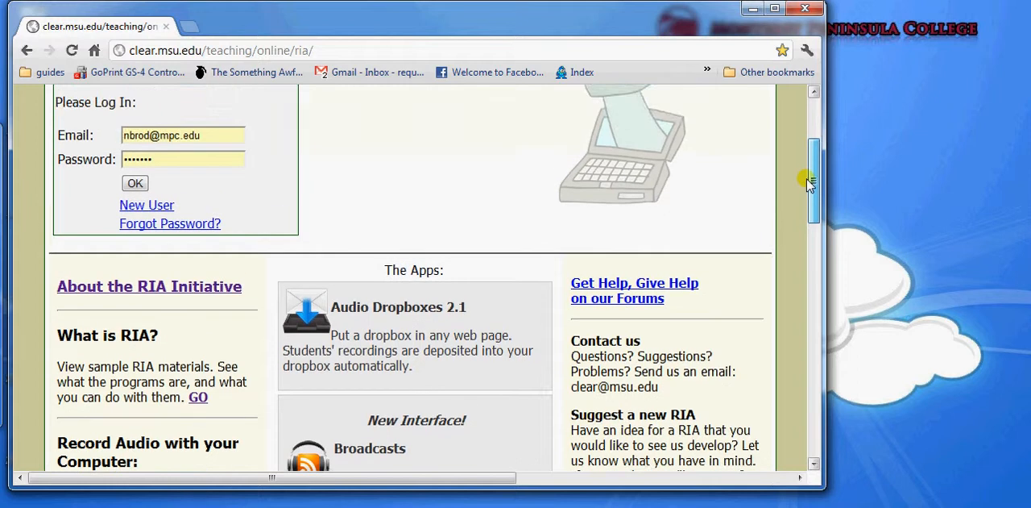
scroll(down, 3)
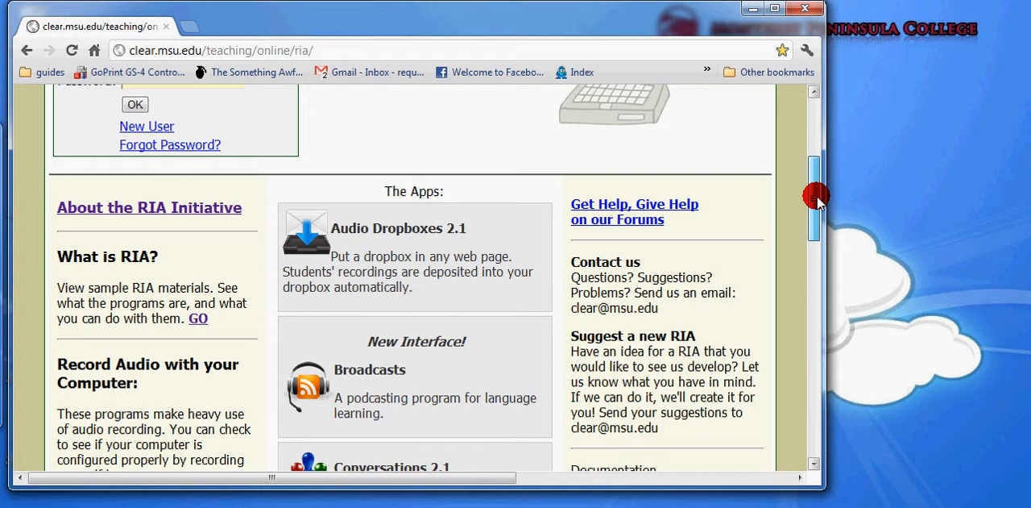
scroll(down, 3)
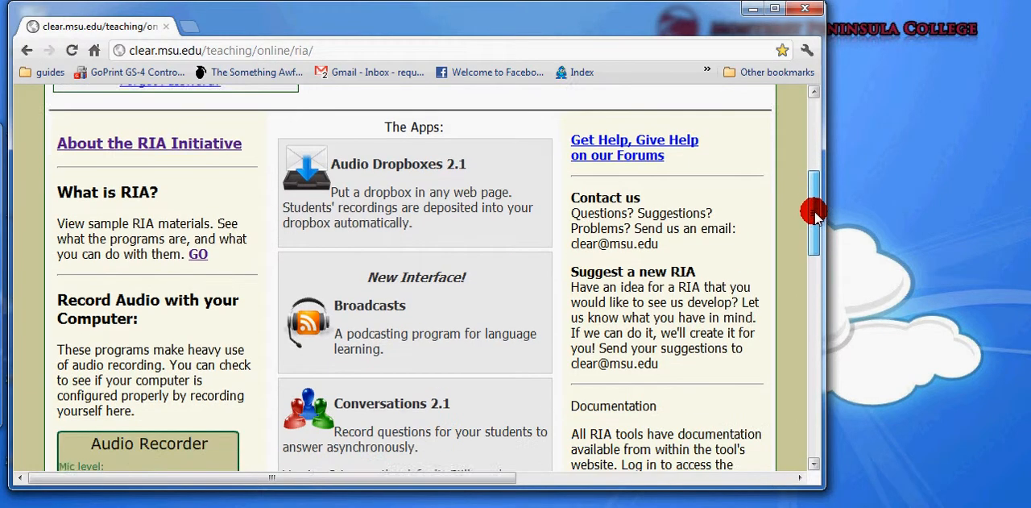
scroll(down, 3)
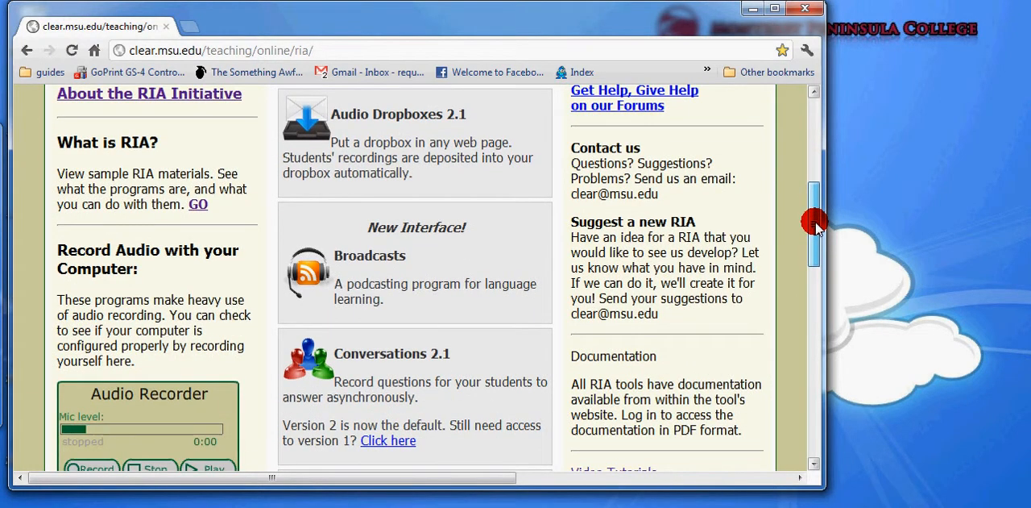
scroll(down, 3)
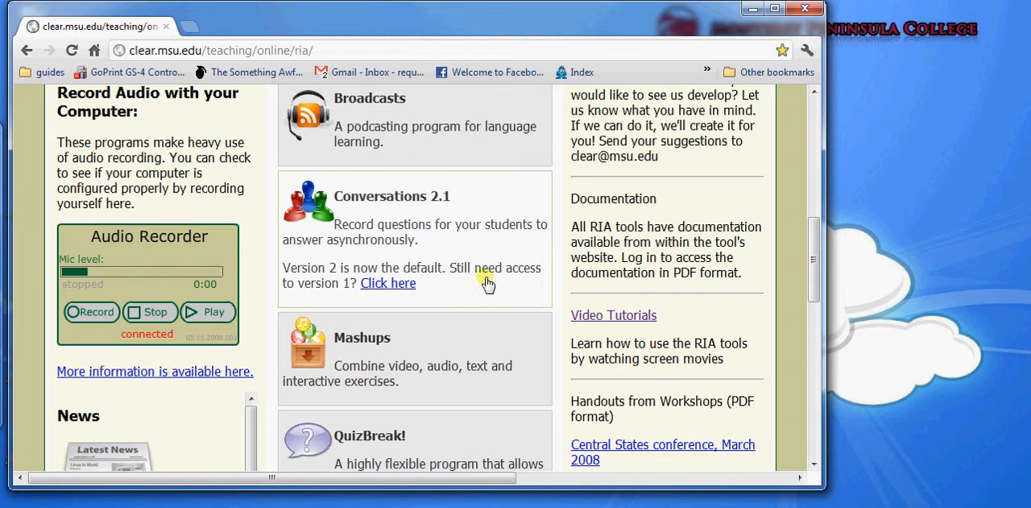
mouse_move(603, 320)
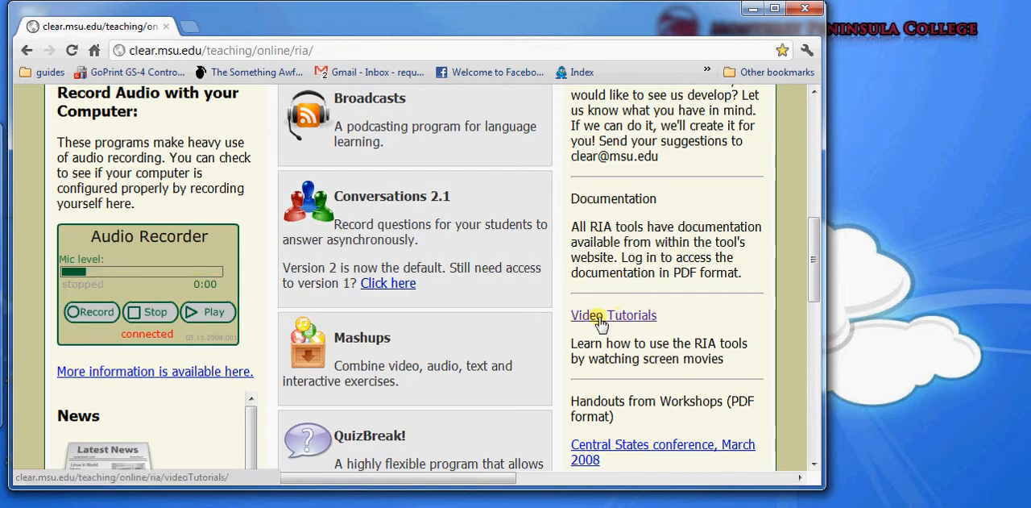
click(612, 314)
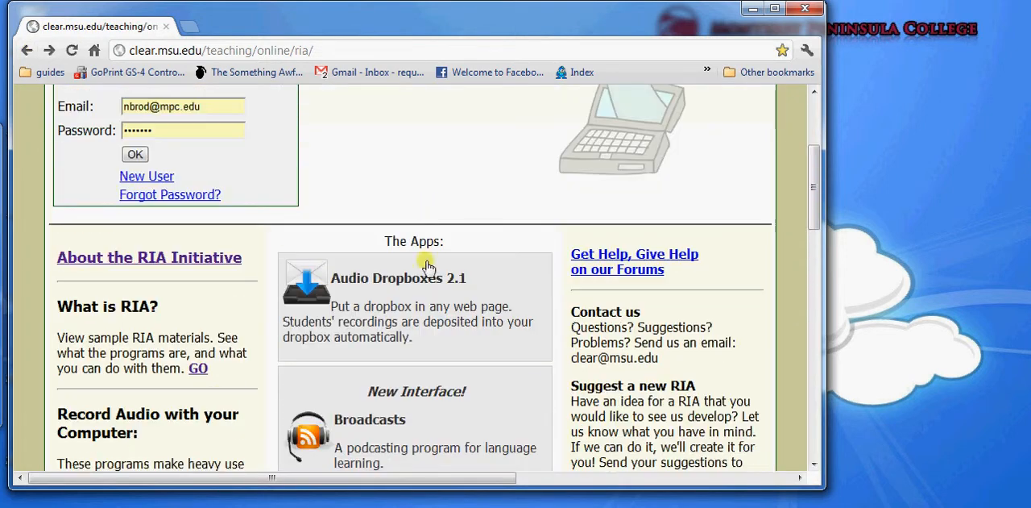
Step: Visit the Audio Dropboxes 2.1 page, return to the apps list, then open the Broadcasts app page
click(397, 277)
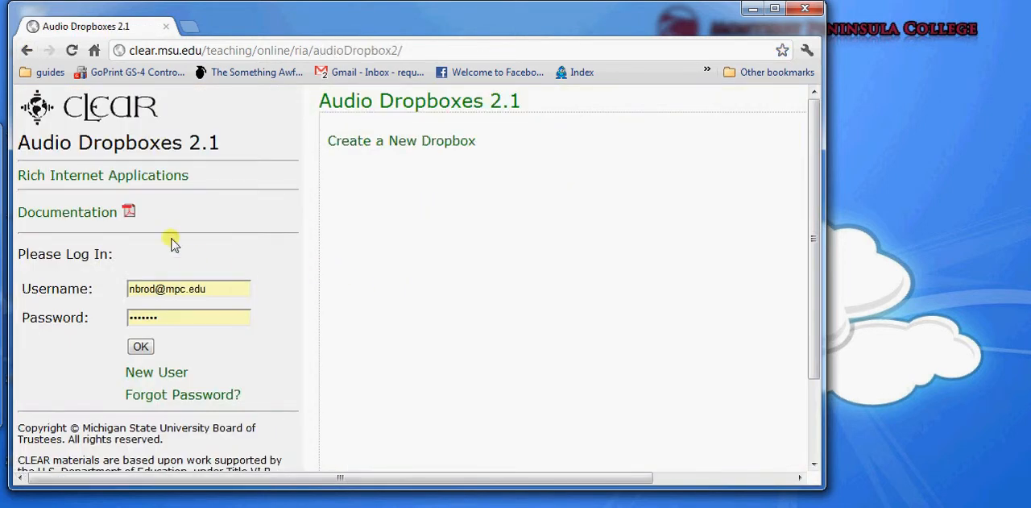
mouse_move(68, 213)
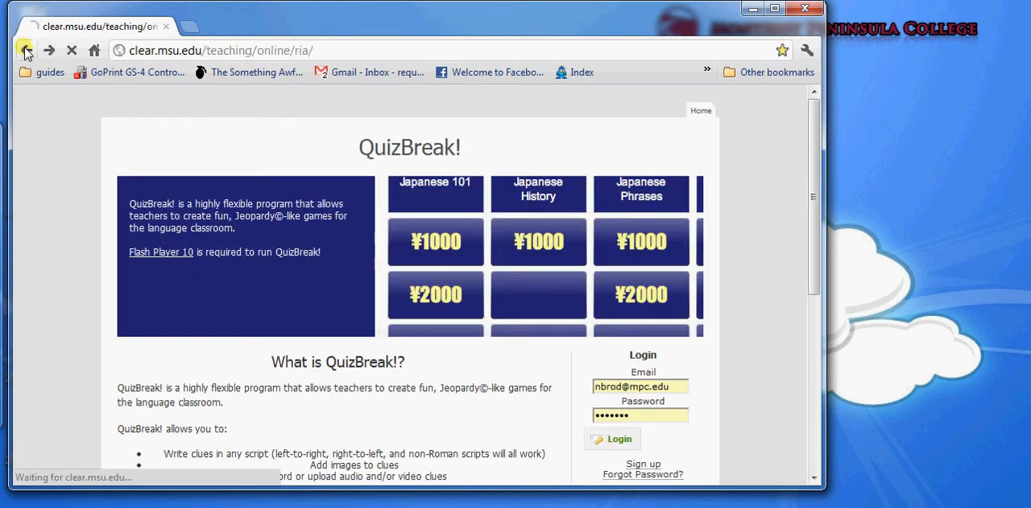
click(26, 50)
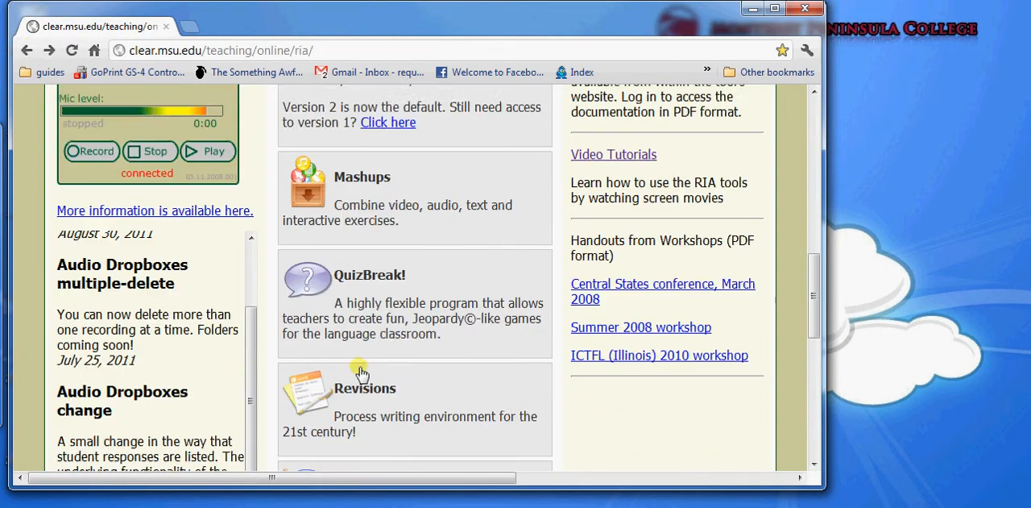
scroll(down, 3)
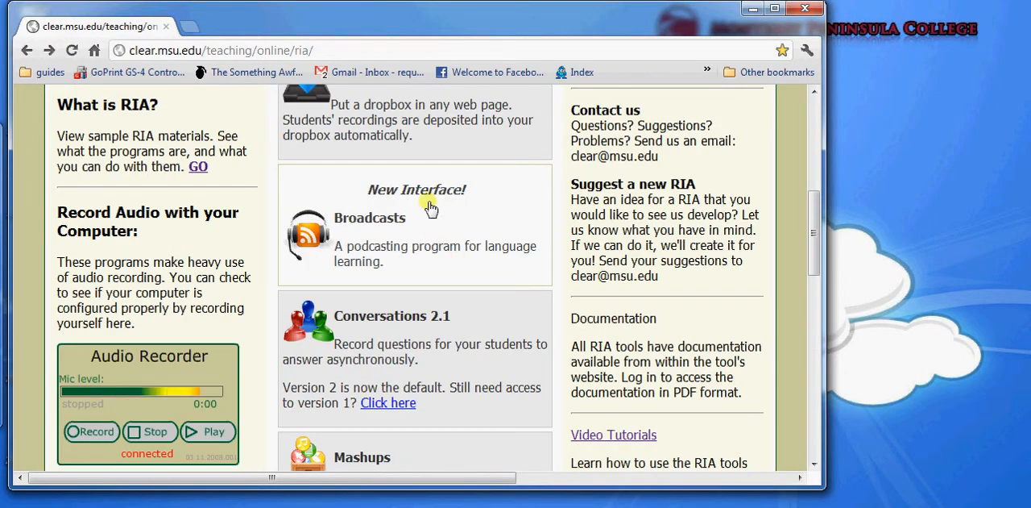
click(371, 218)
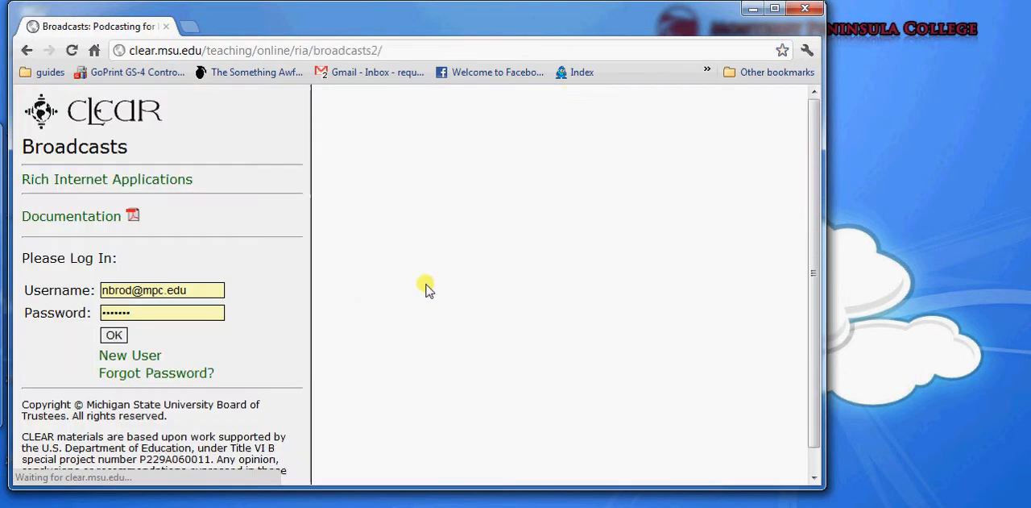